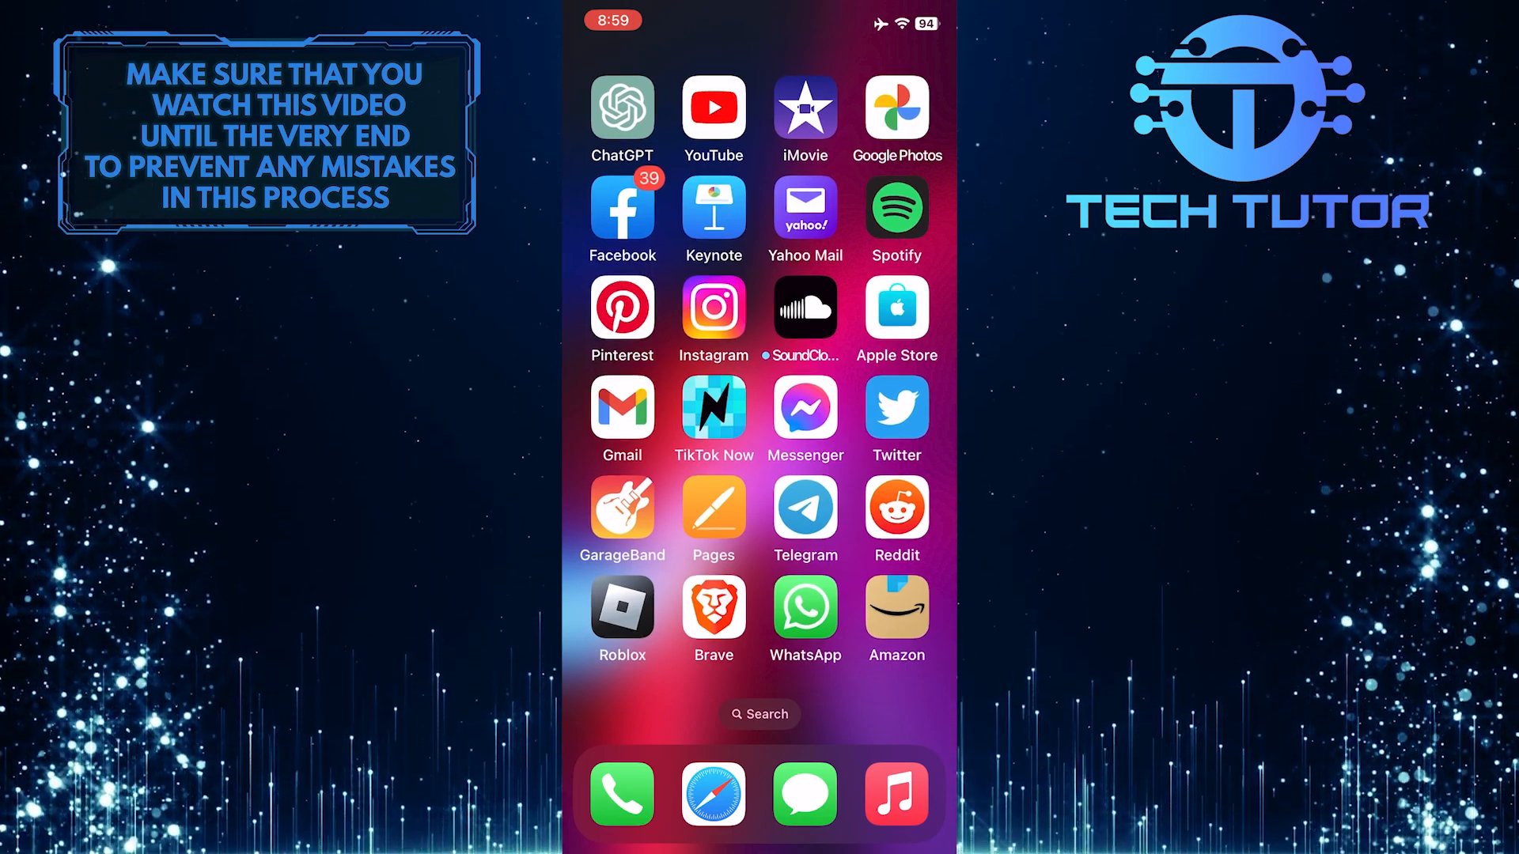
- Launch Instagram from the Home Screen to reach the account's profile page
click(712, 311)
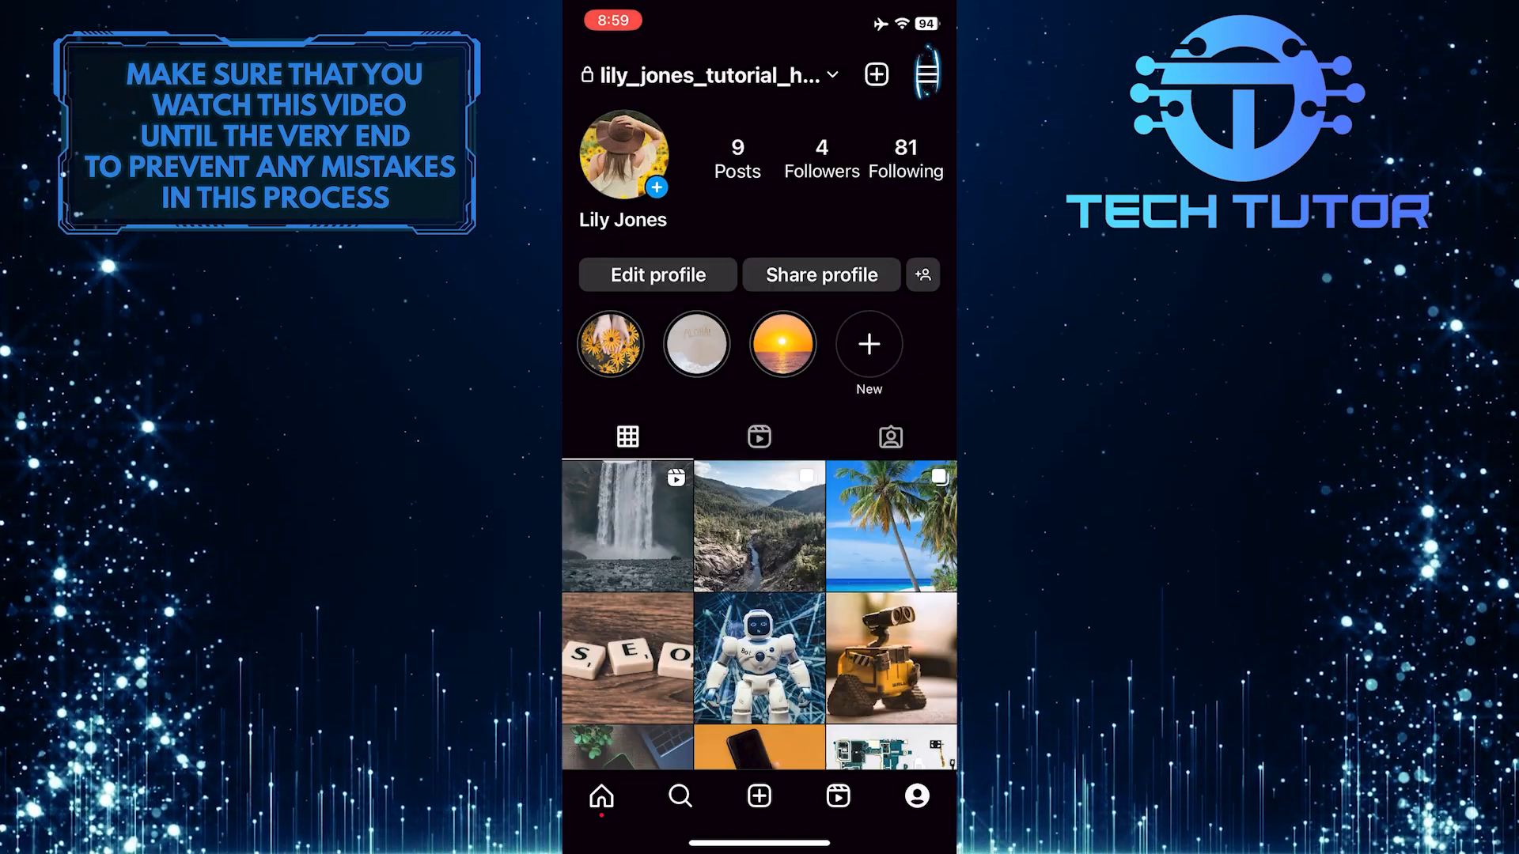
- From the profile's menu, go to Settings and then the Account settings page
click(924, 75)
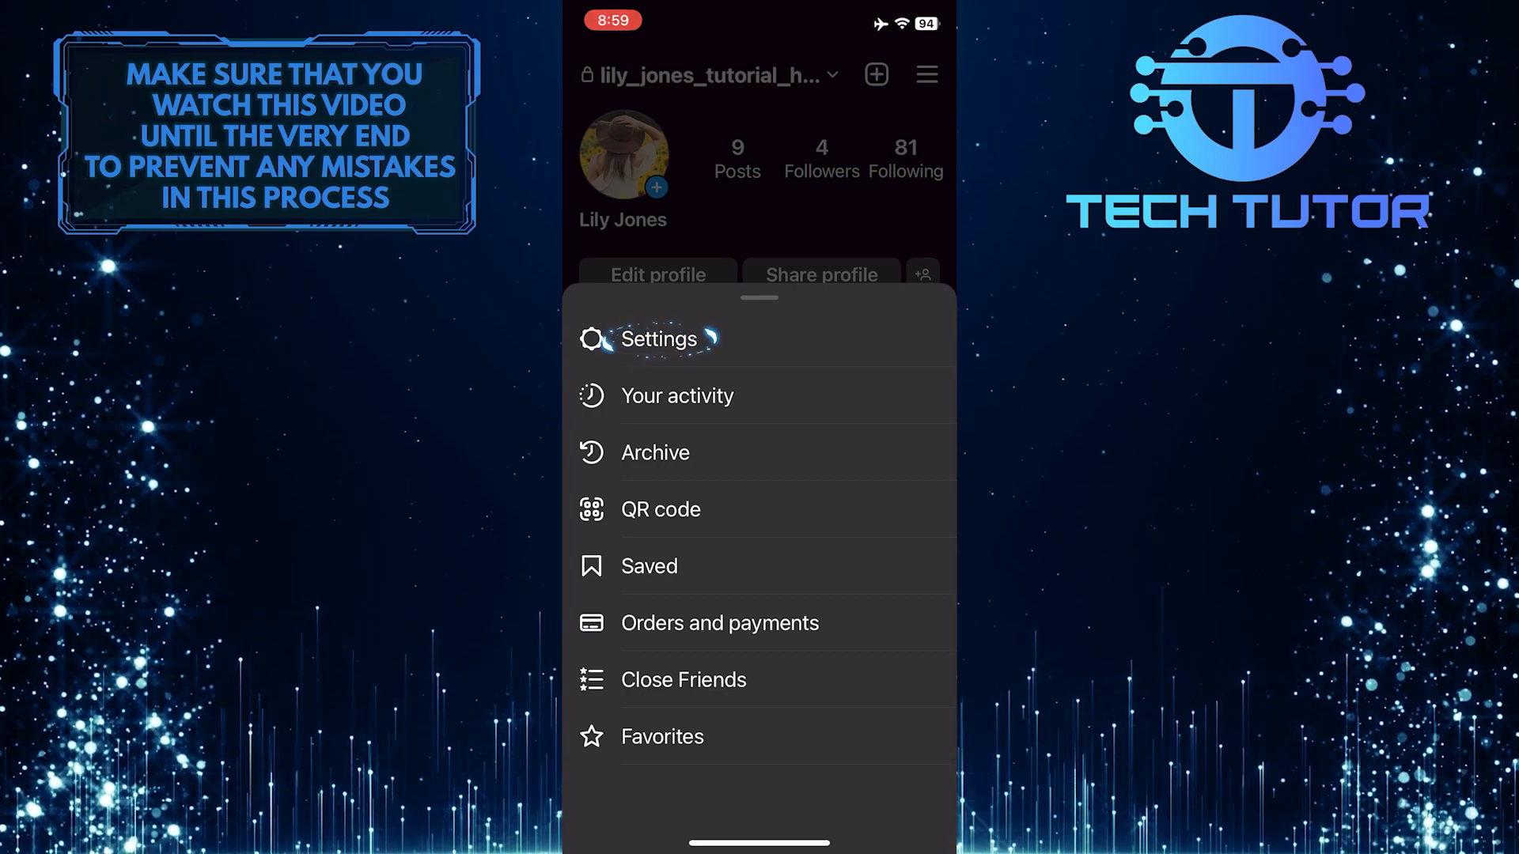
click(659, 338)
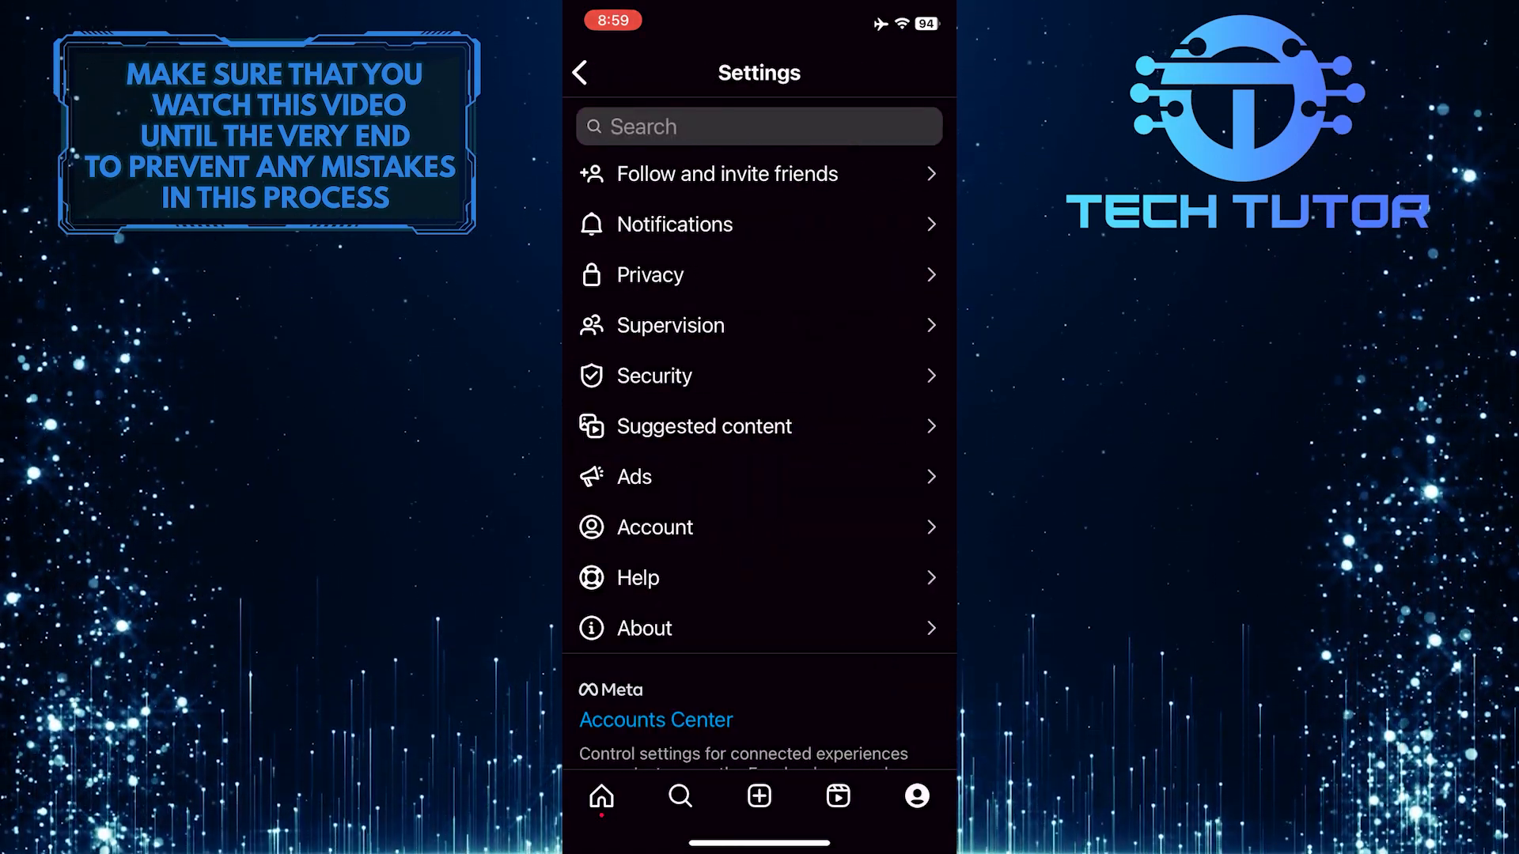
click(654, 527)
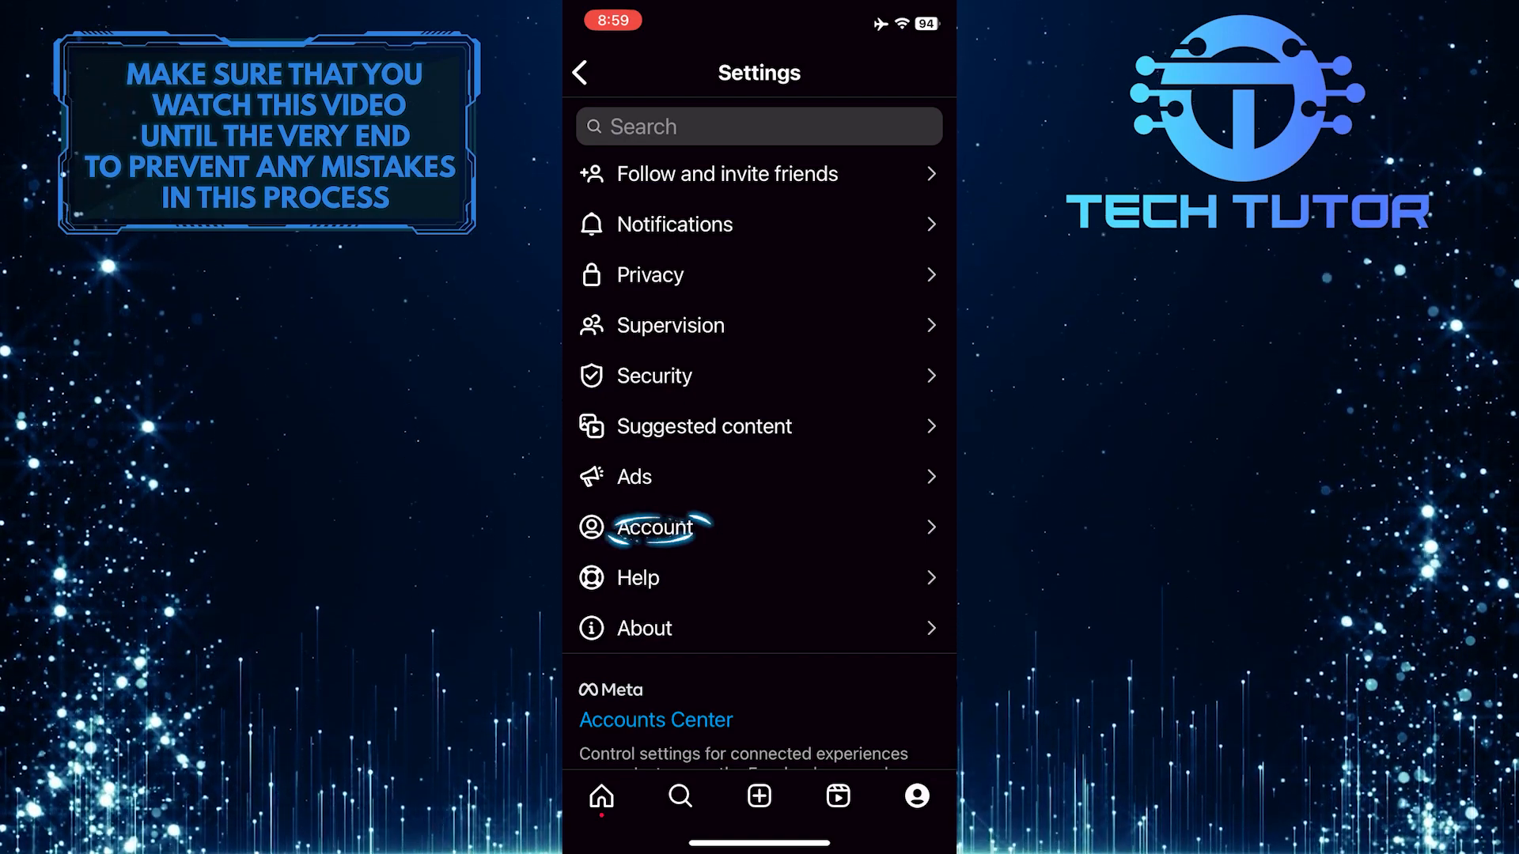
click(653, 527)
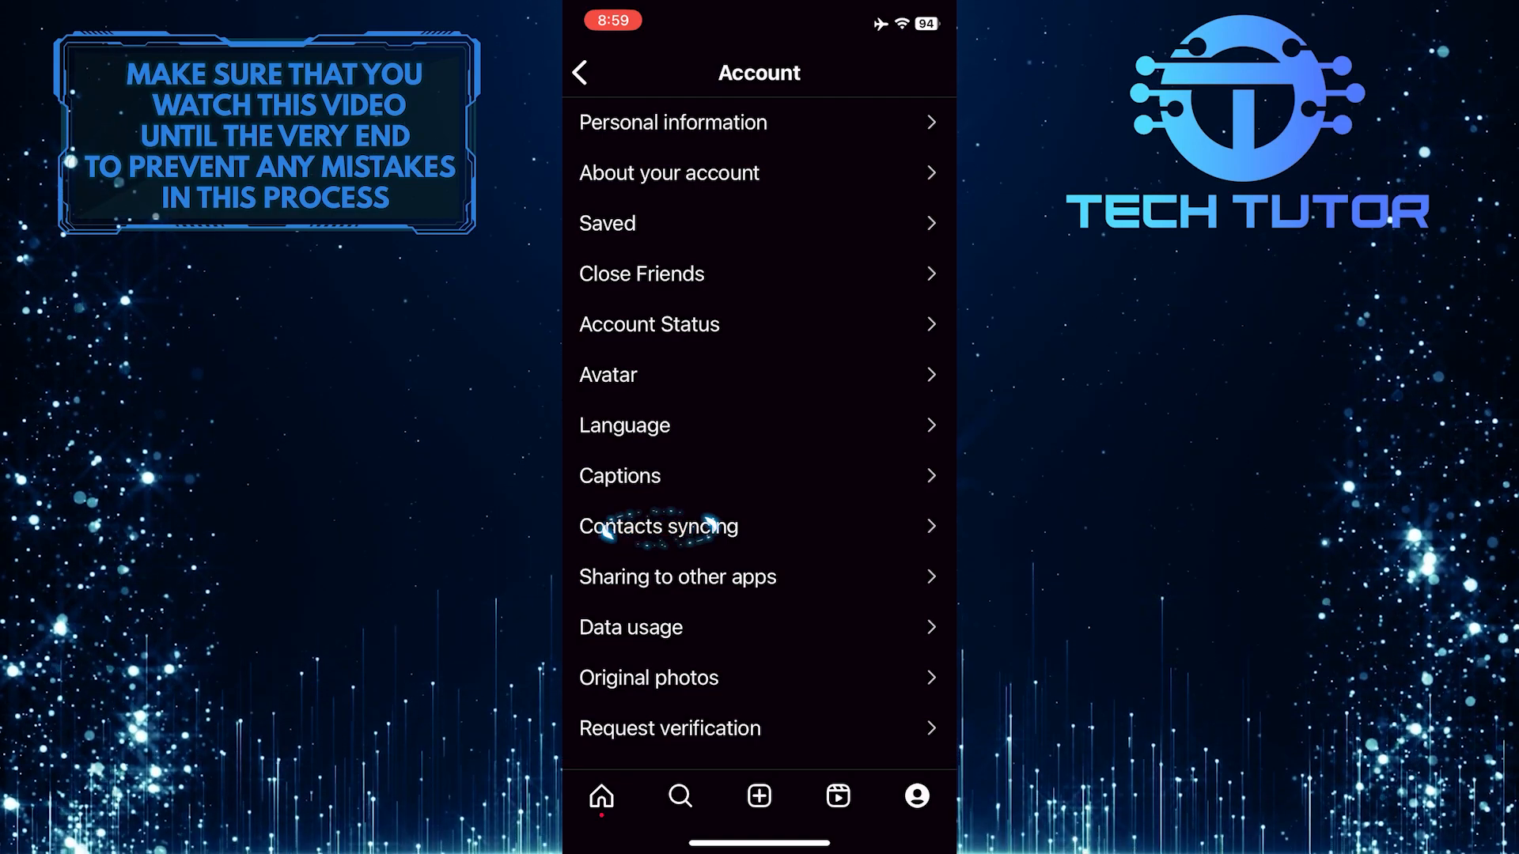
- Turn off Connect contacts on the Contacts syncing page and confirm Disconnect
click(657, 526)
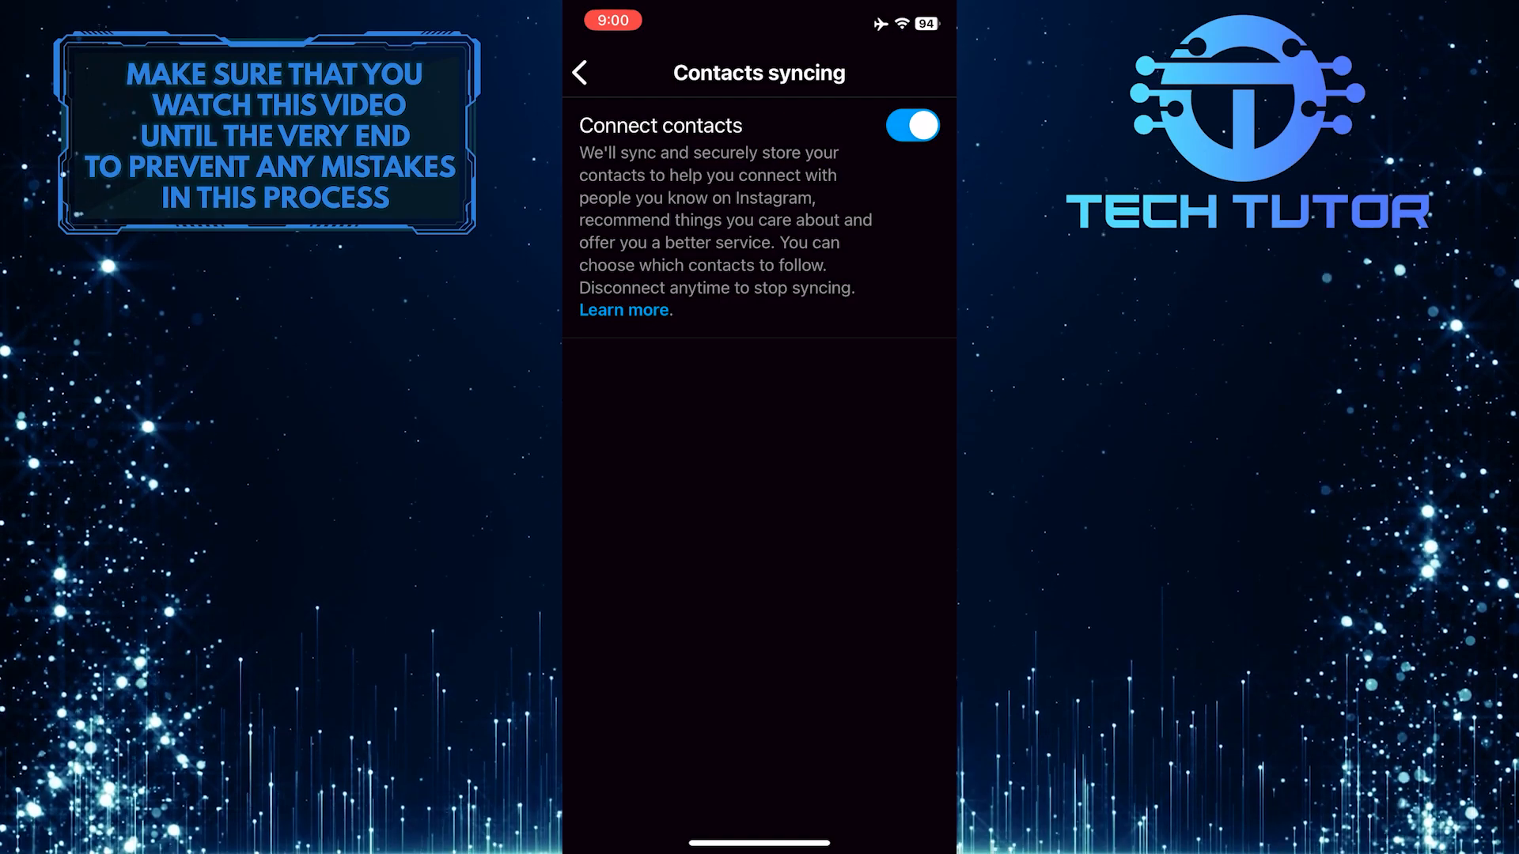
click(909, 125)
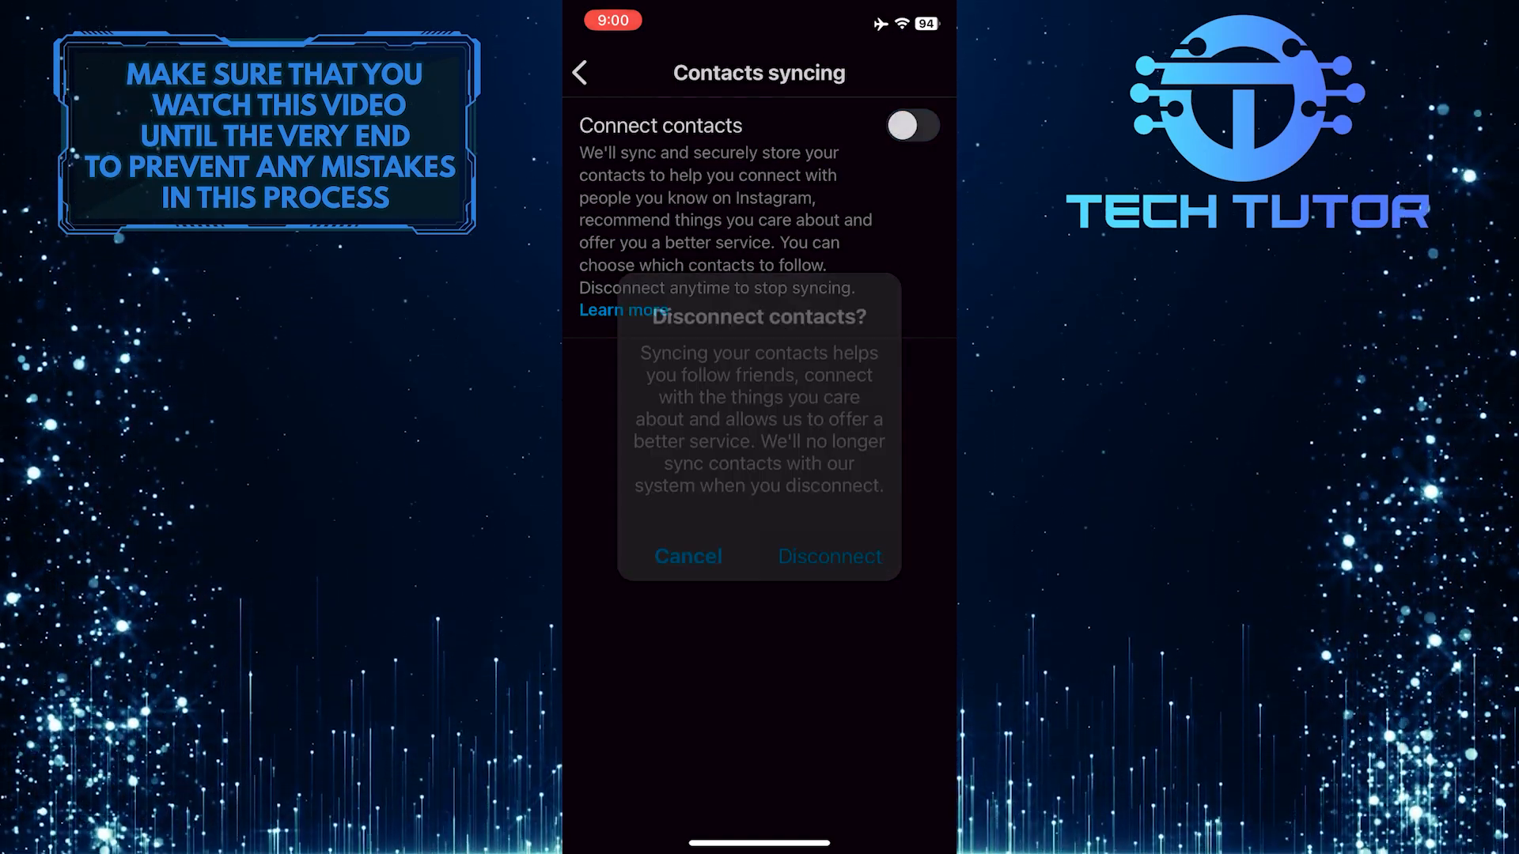
click(687, 556)
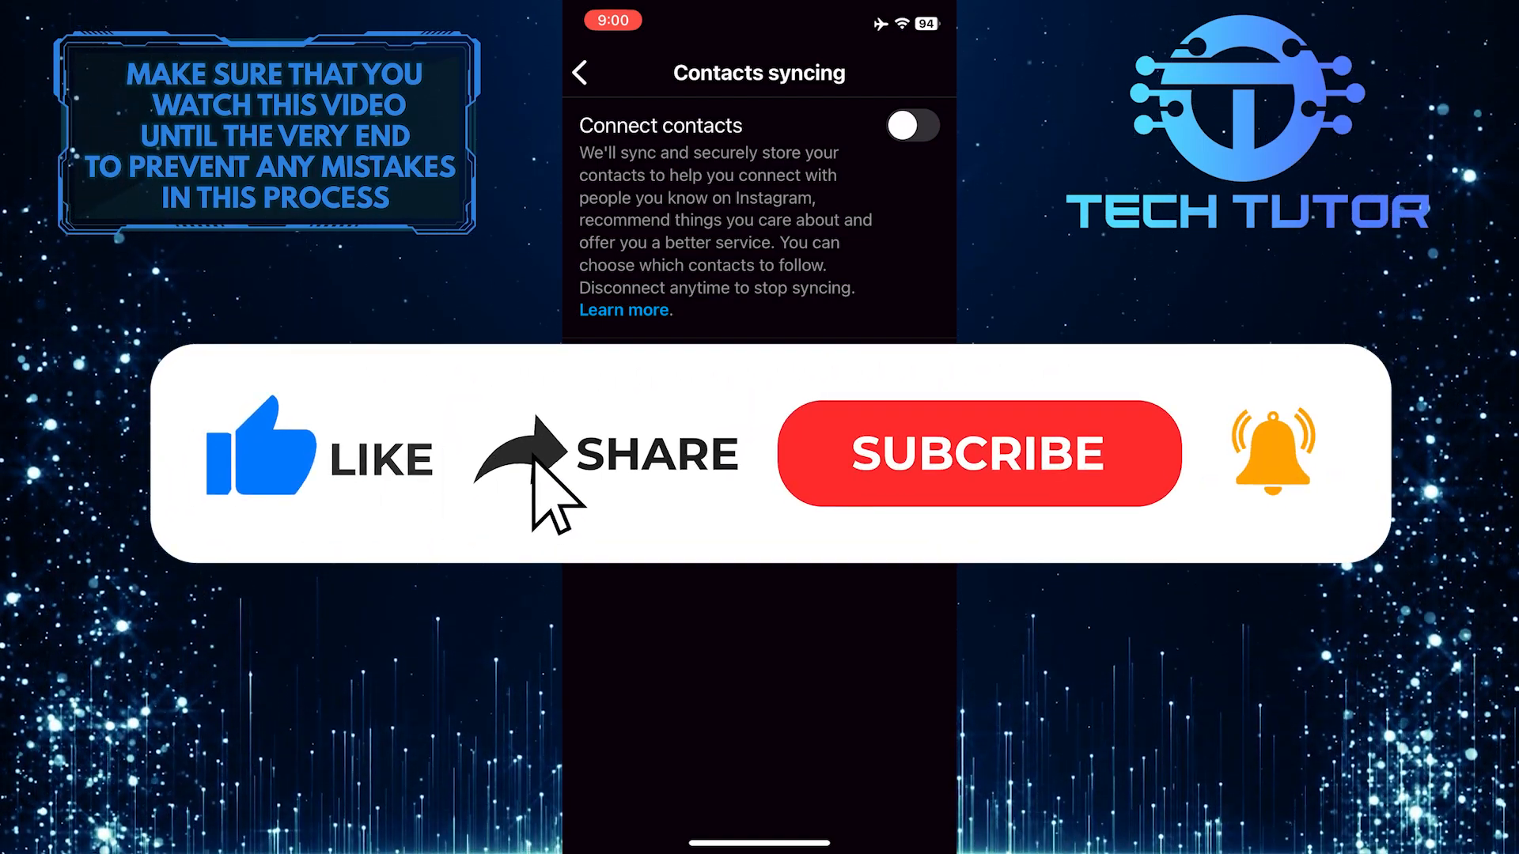
click(977, 452)
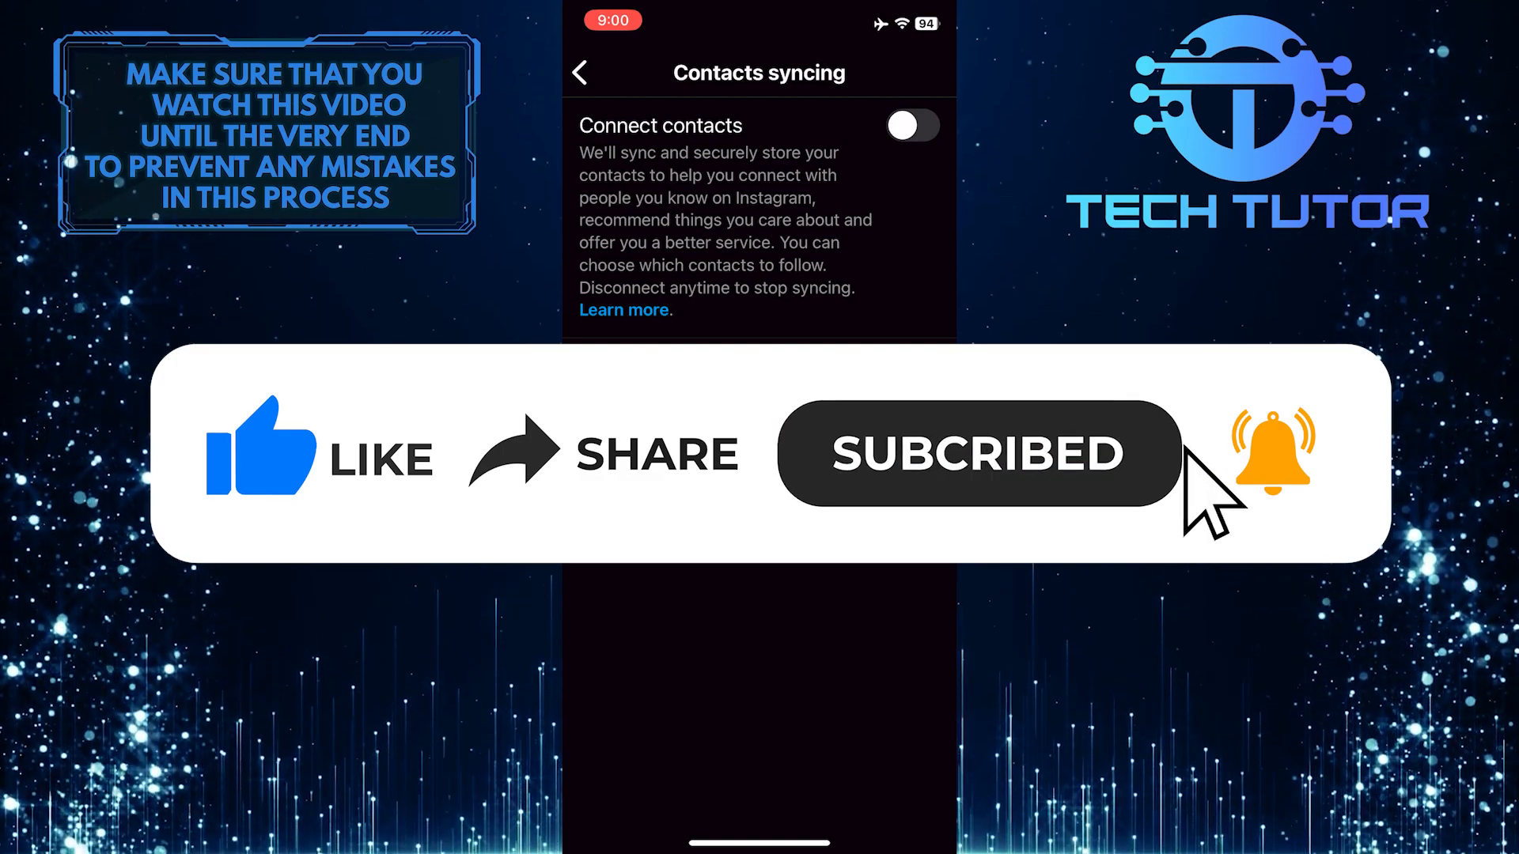